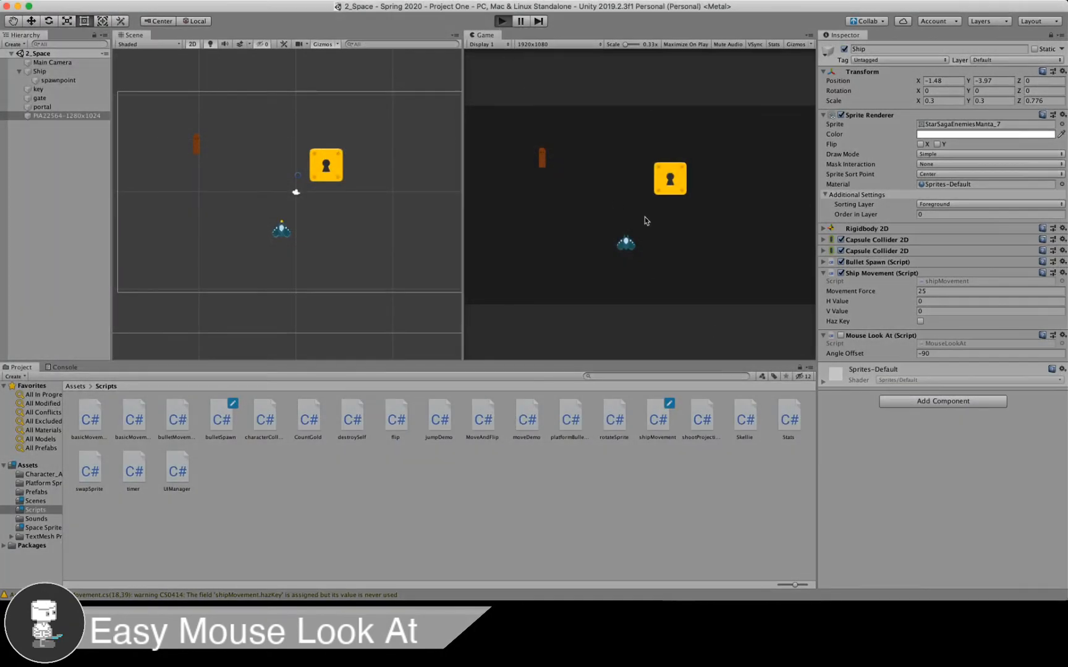
# Play-test the scene, then bring up the shipMovement and MouseLookAt scripts in the code editor.
pyautogui.click(502, 21)
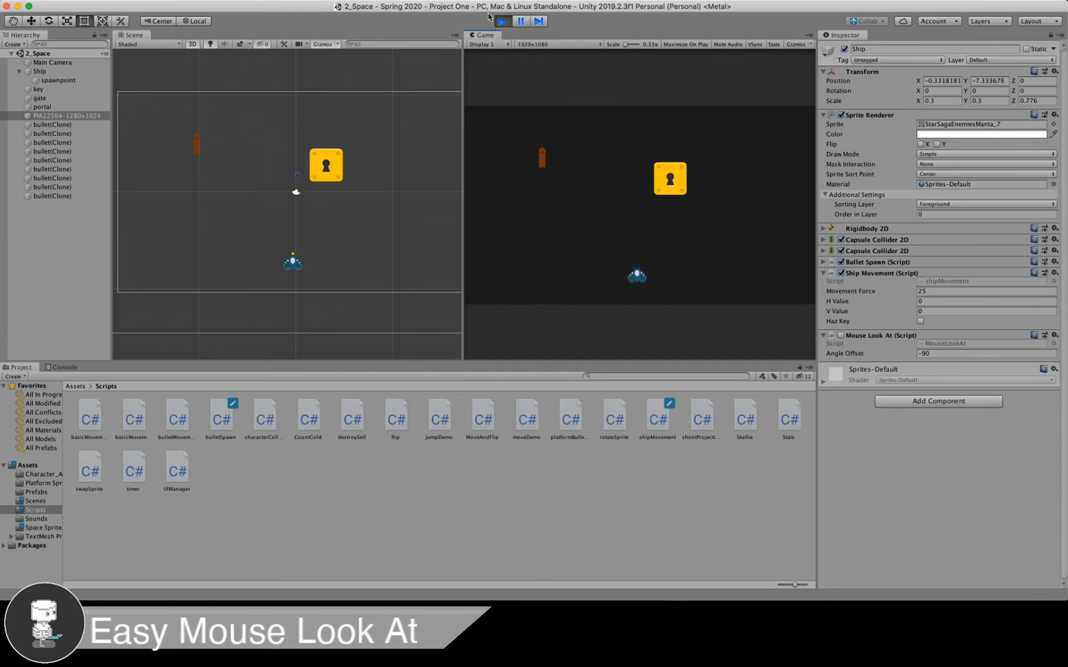
pyautogui.click(502, 21)
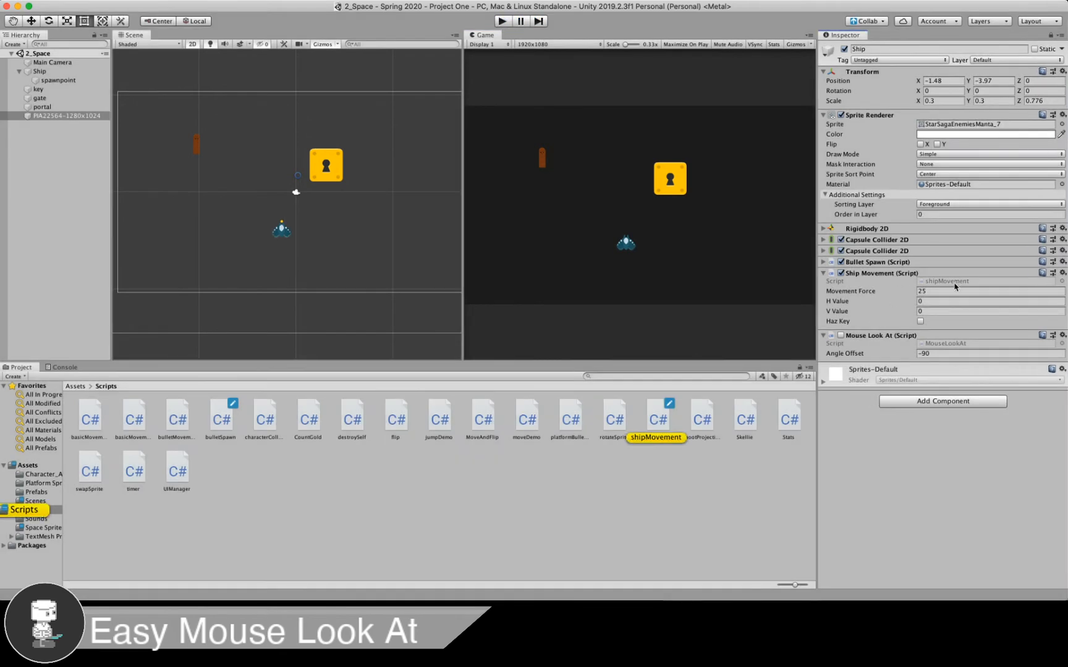
pyautogui.doubleClick(655, 418)
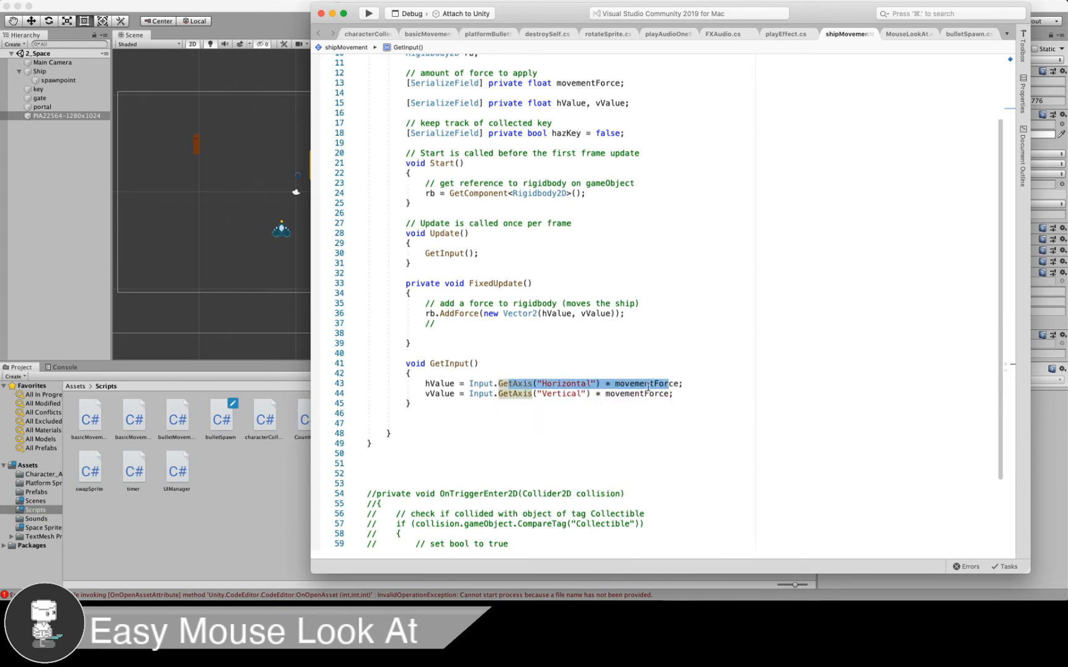
pyautogui.moveTo(482, 315)
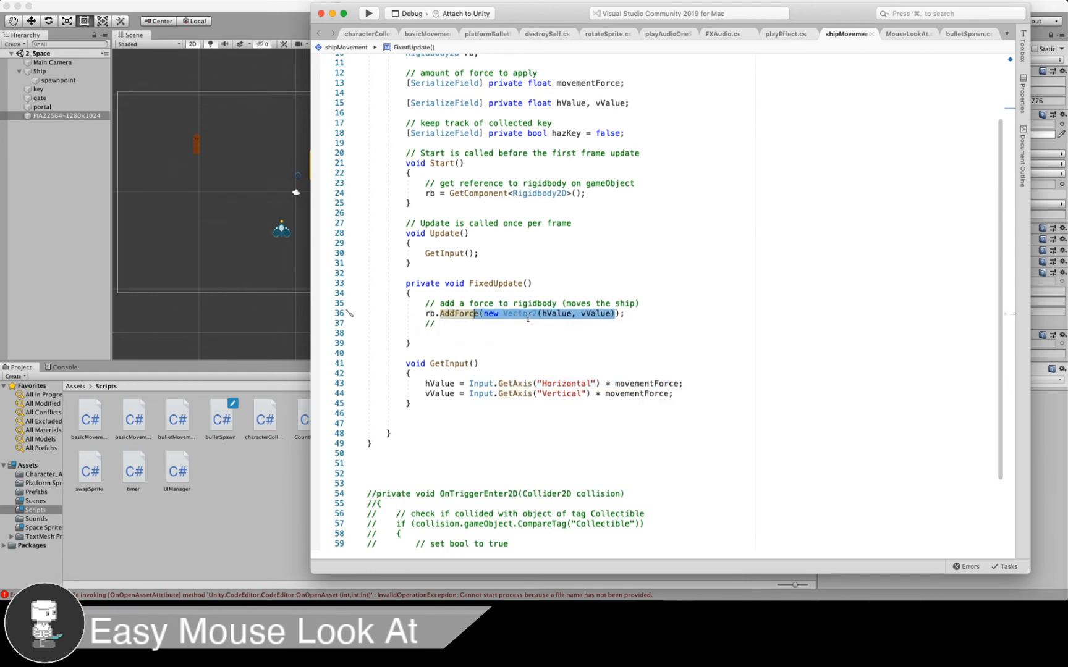
pyautogui.moveTo(270, 297)
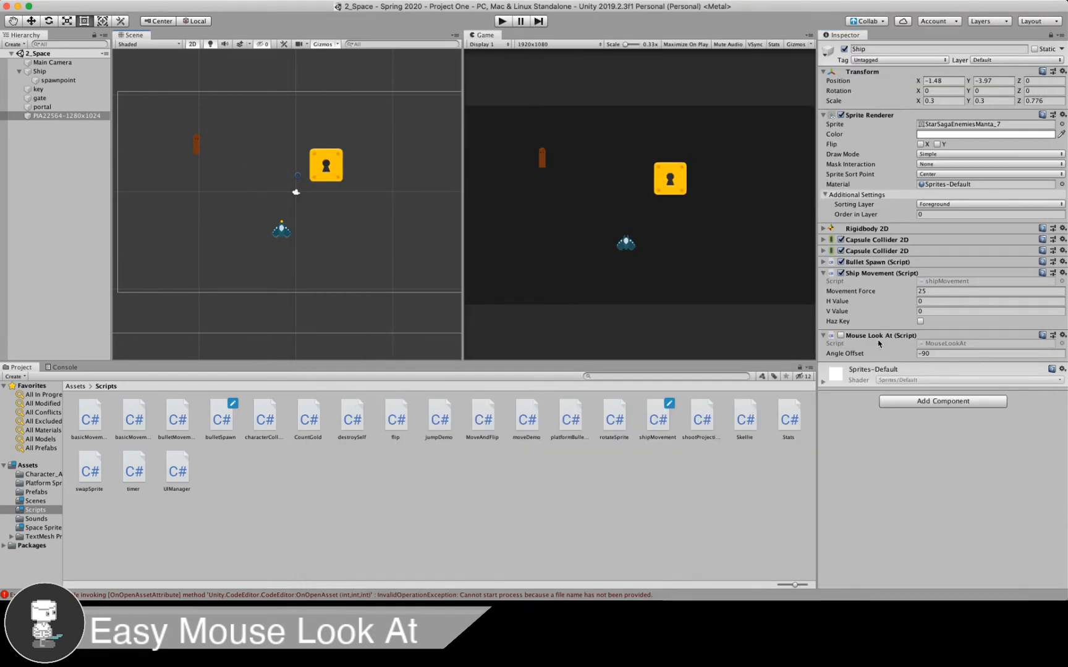
pyautogui.click(842, 335)
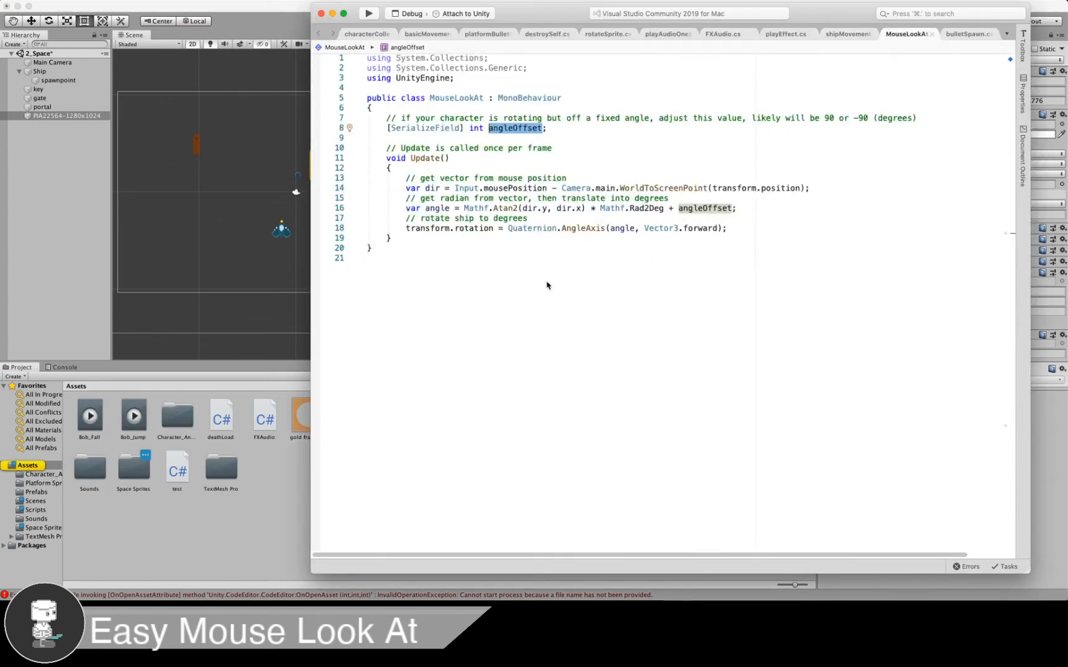
pyautogui.moveTo(271, 216)
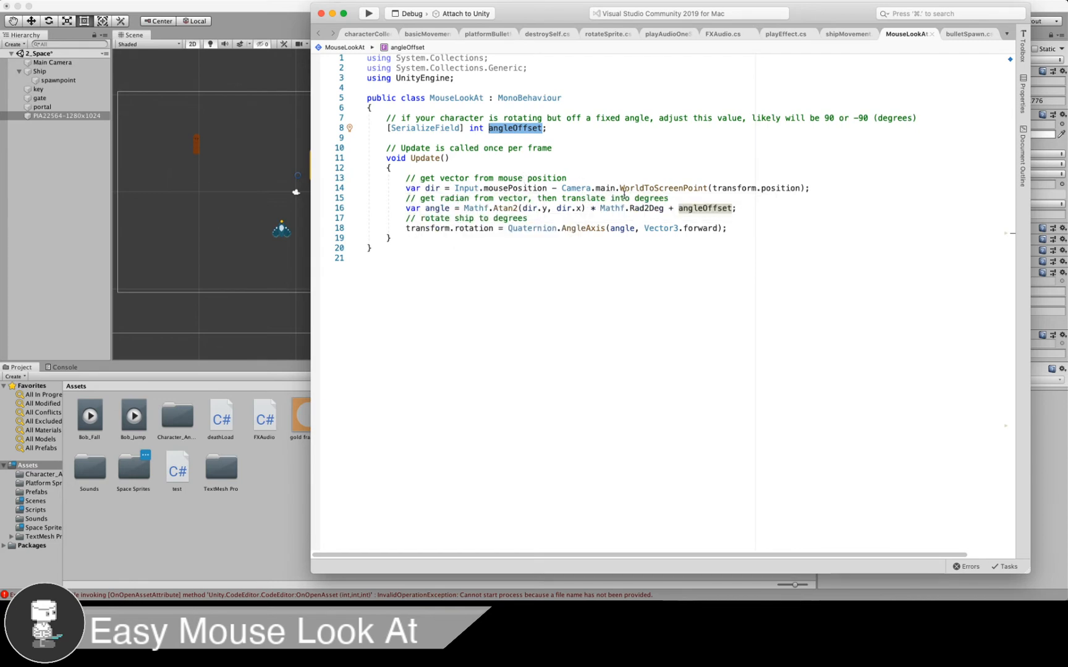
pyautogui.moveTo(508, 188)
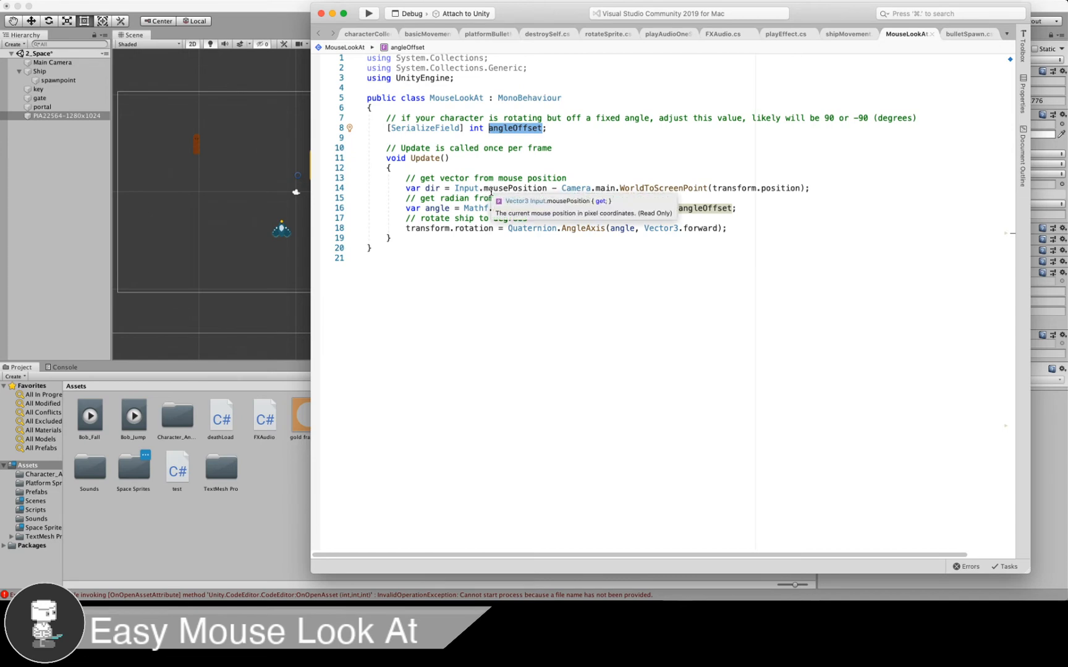
pyautogui.moveTo(656, 188)
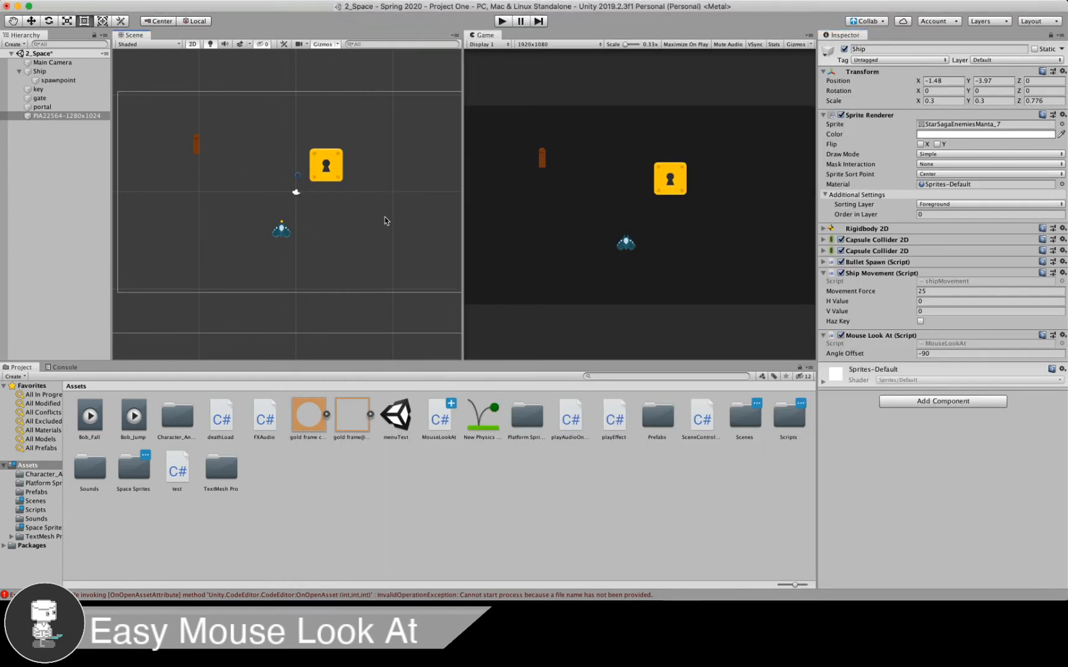
pyautogui.moveTo(379, 224)
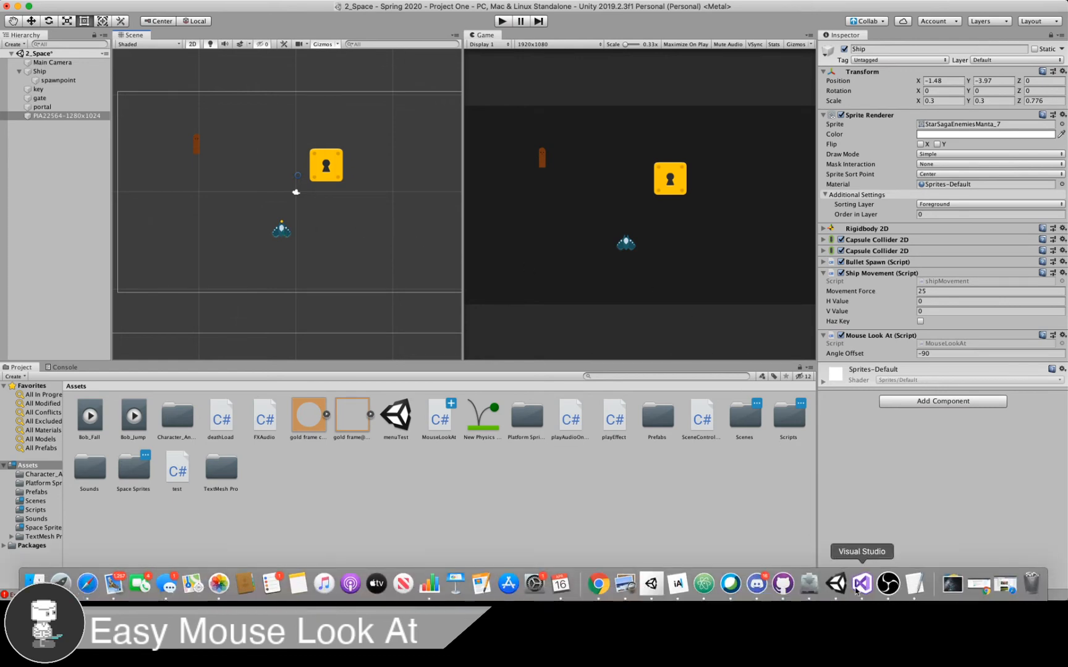
# Walk through the rotation assignment line in Update() and the angleOffset field.
pyautogui.click(860, 583)
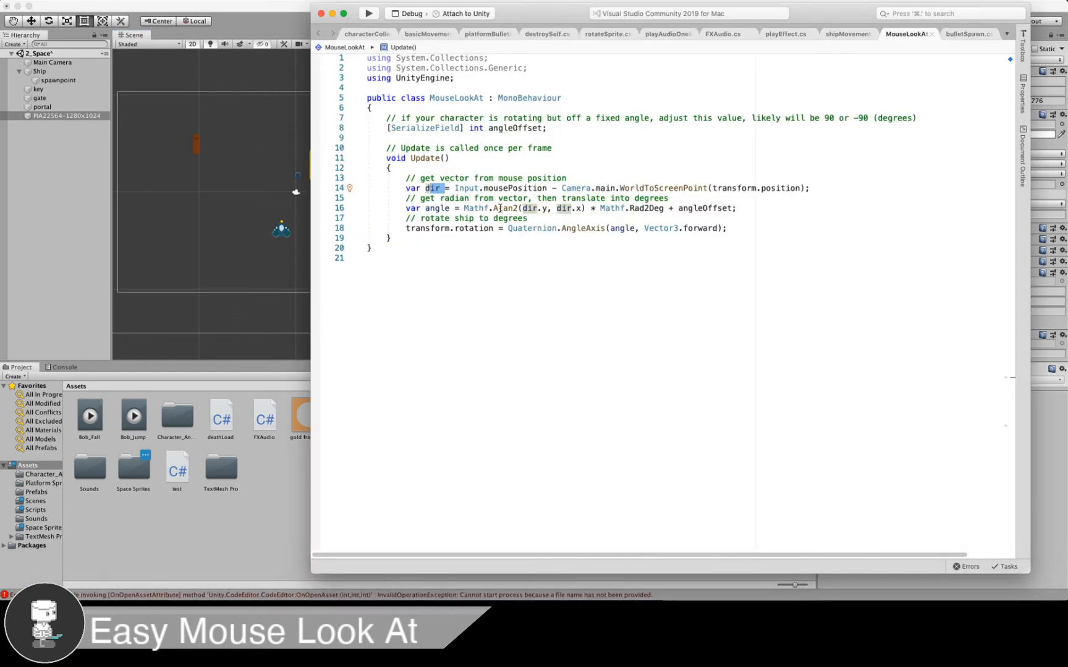
pyautogui.moveTo(201, 129)
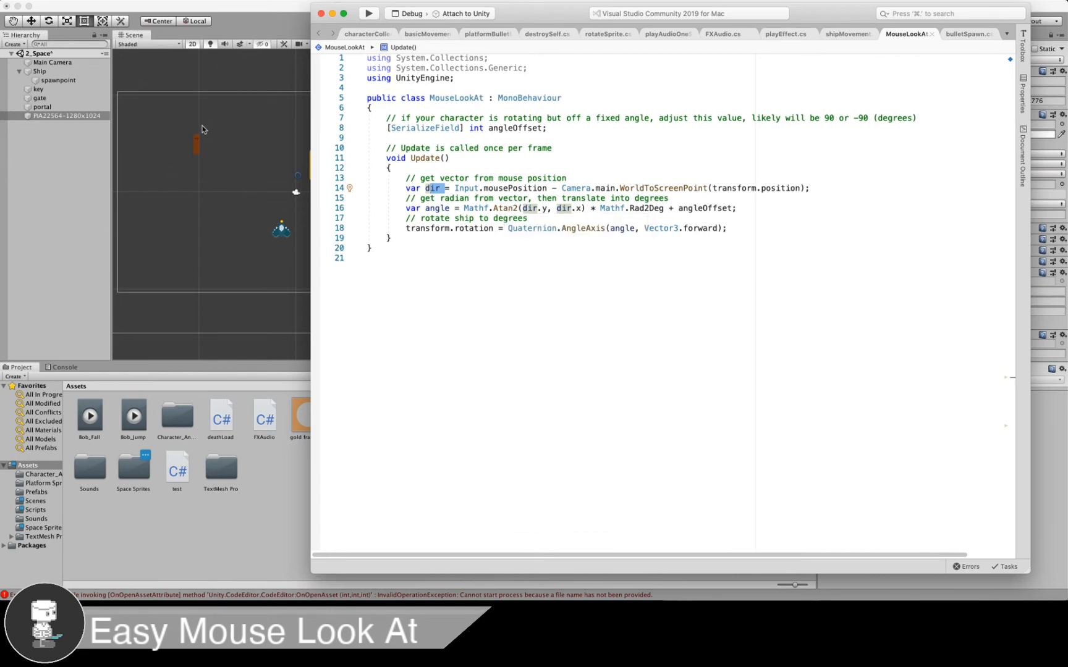
pyautogui.moveTo(284, 231)
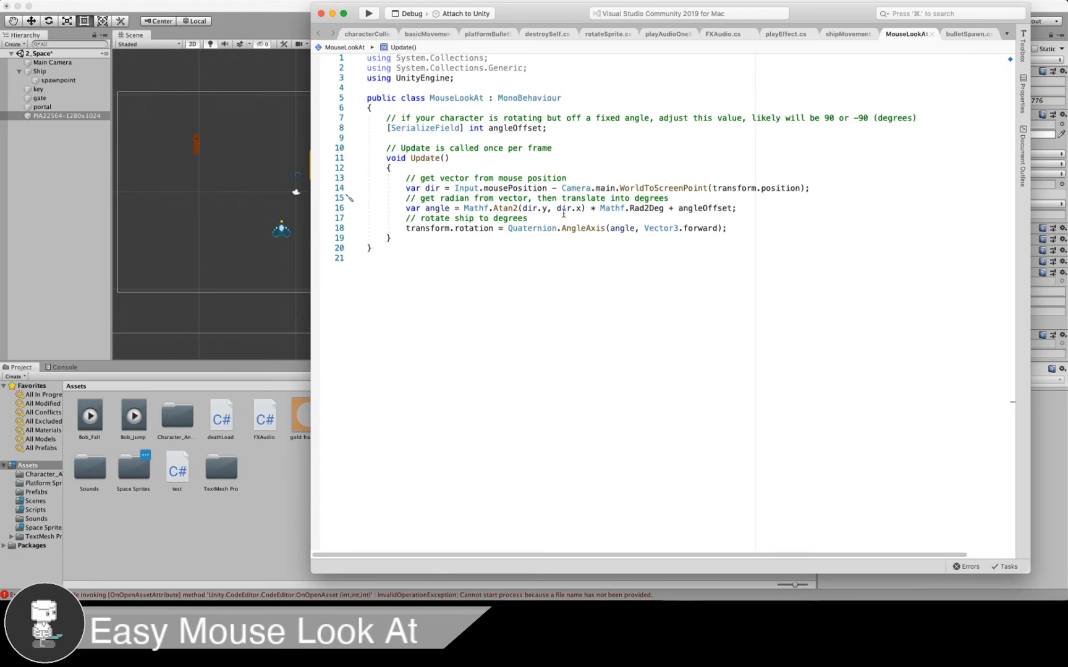
pyautogui.doubleClick(436, 207)
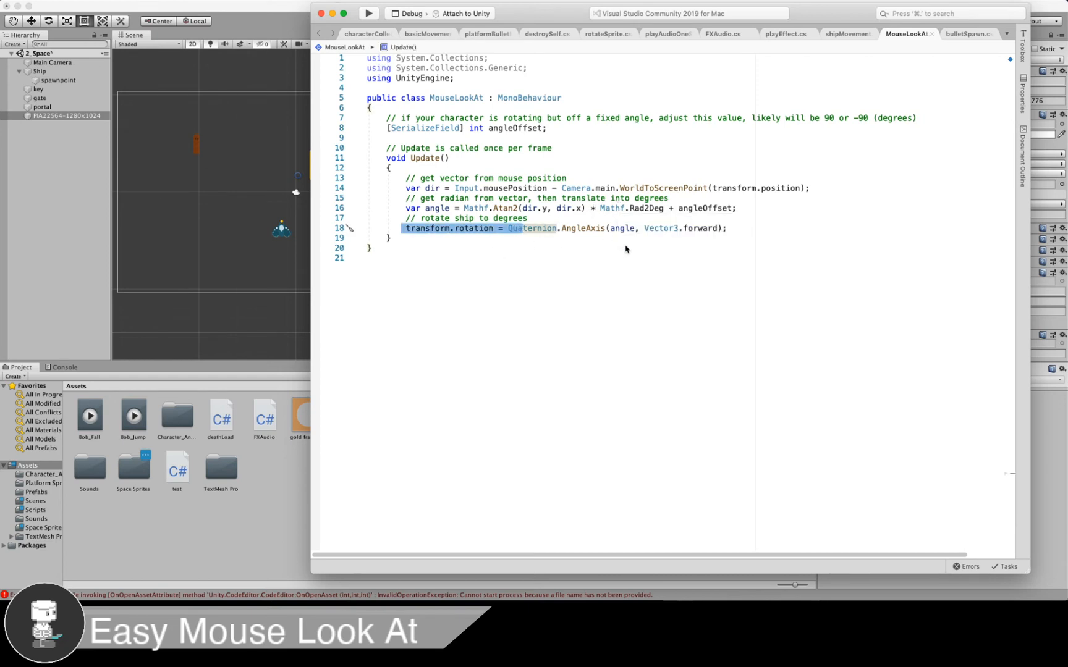
pyautogui.moveTo(304, 243)
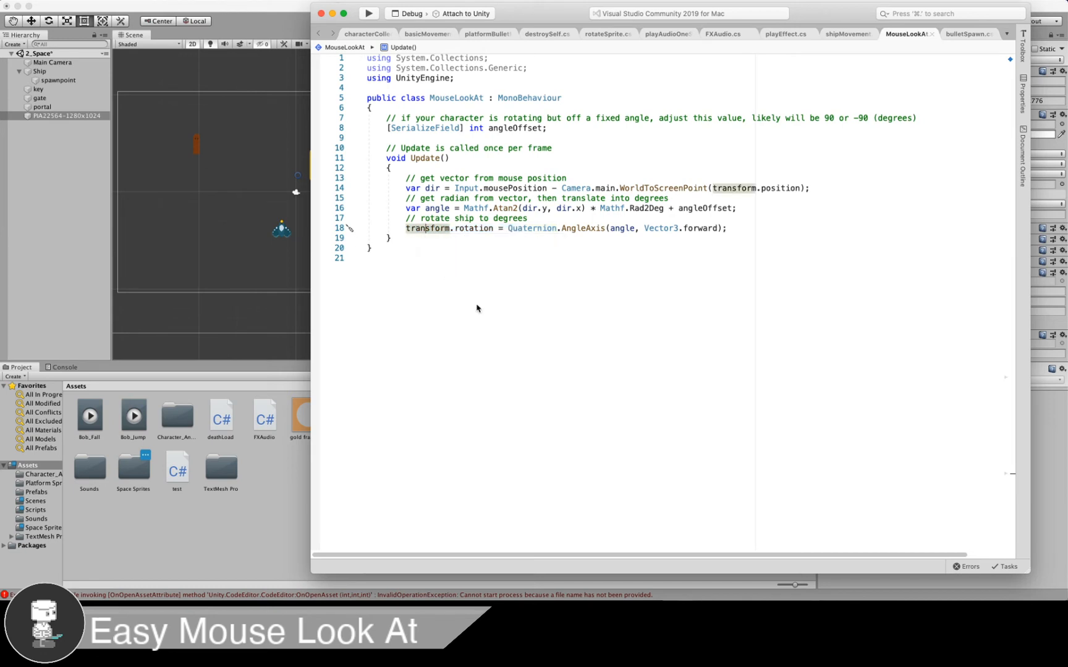
pyautogui.moveTo(220, 168)
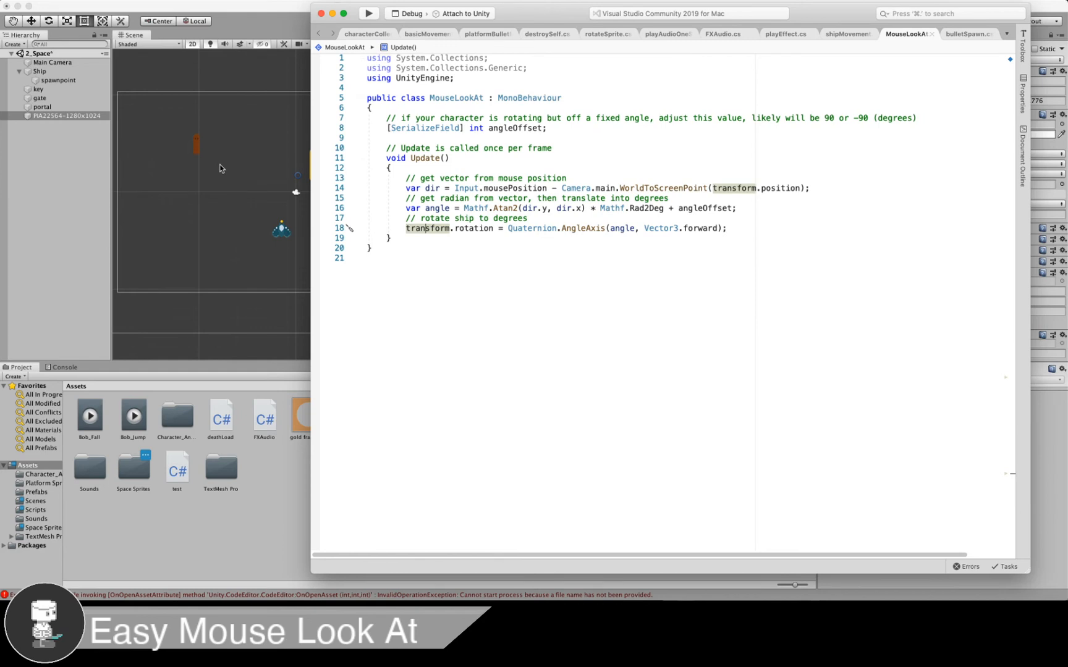
pyautogui.click(650, 585)
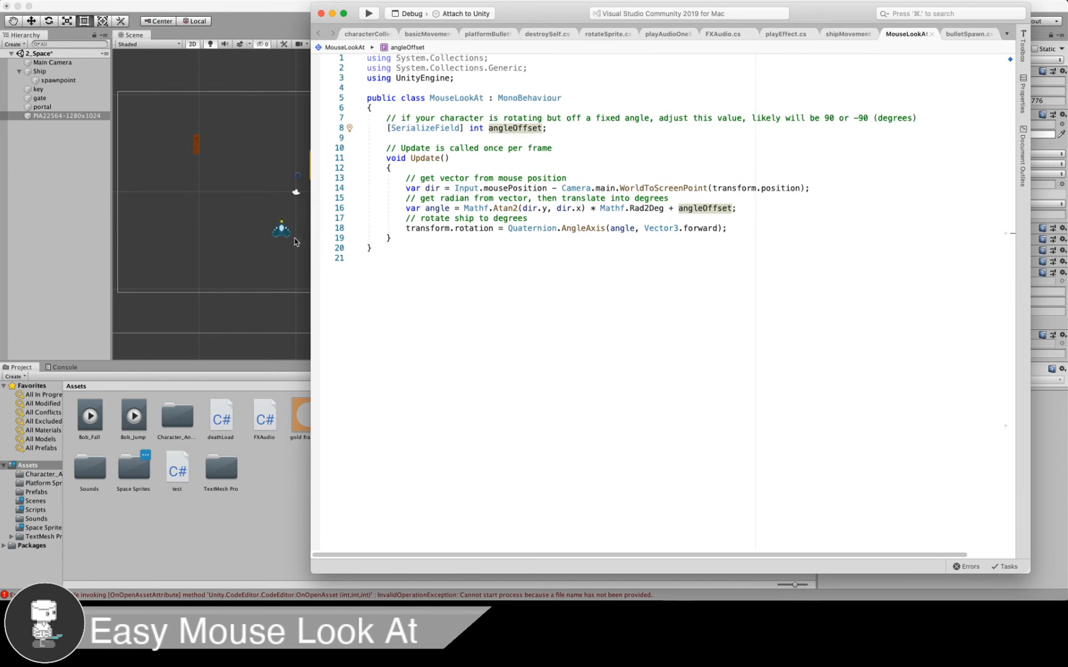
pyautogui.moveTo(292, 234)
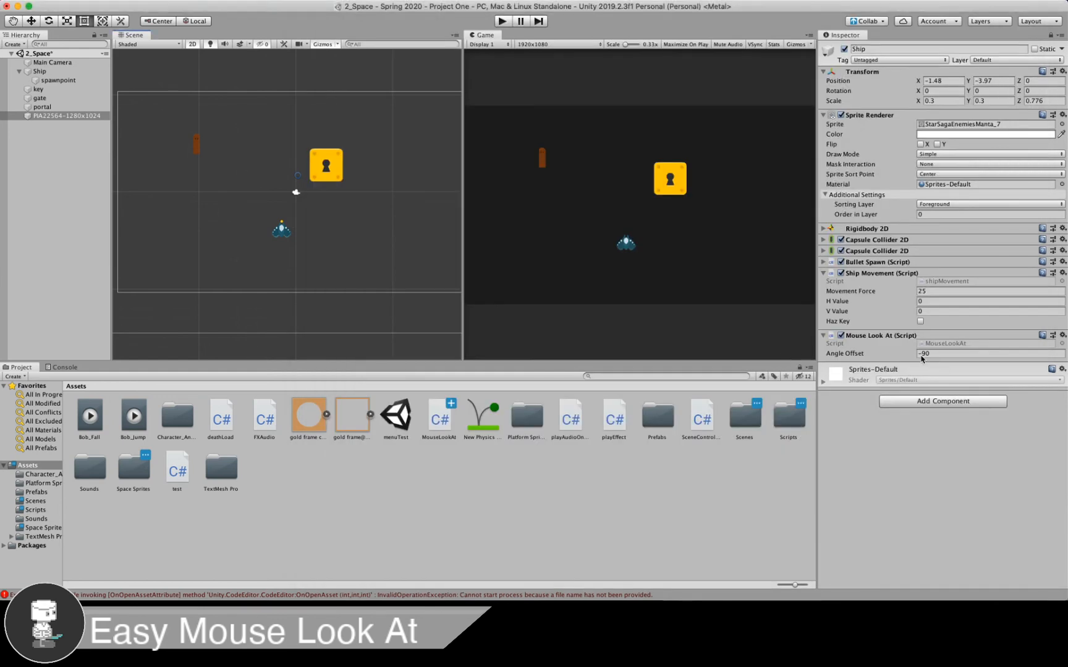
# Play-test the ship turning toward the mouse and enter -90 in the Angle Offset field.
pyautogui.click(988, 354)
pyautogui.write('0')
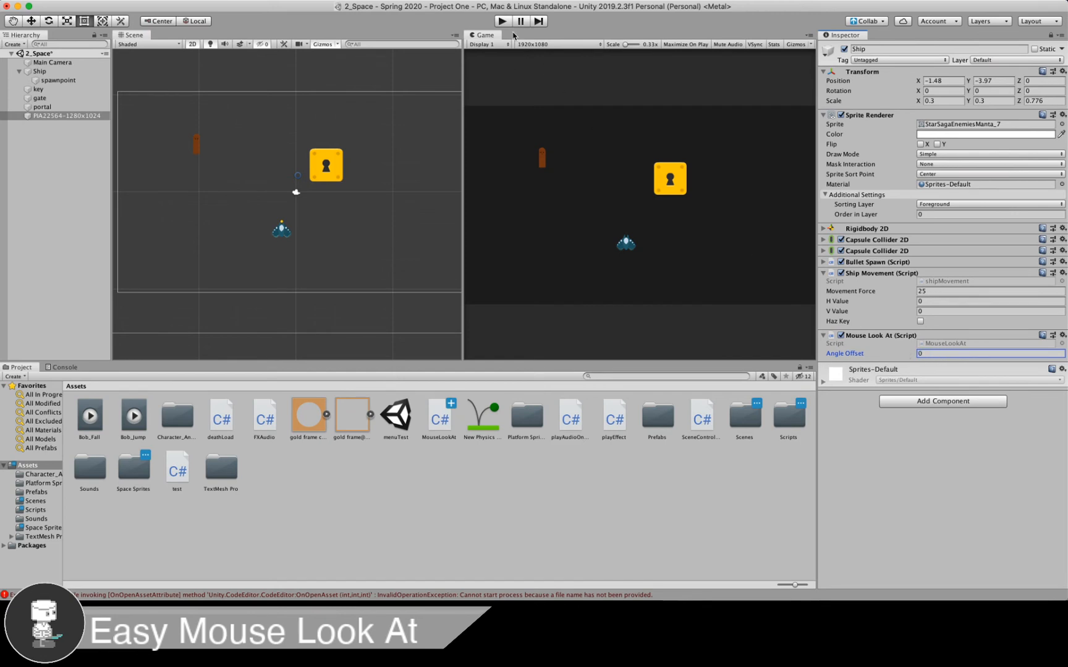
pyautogui.click(502, 21)
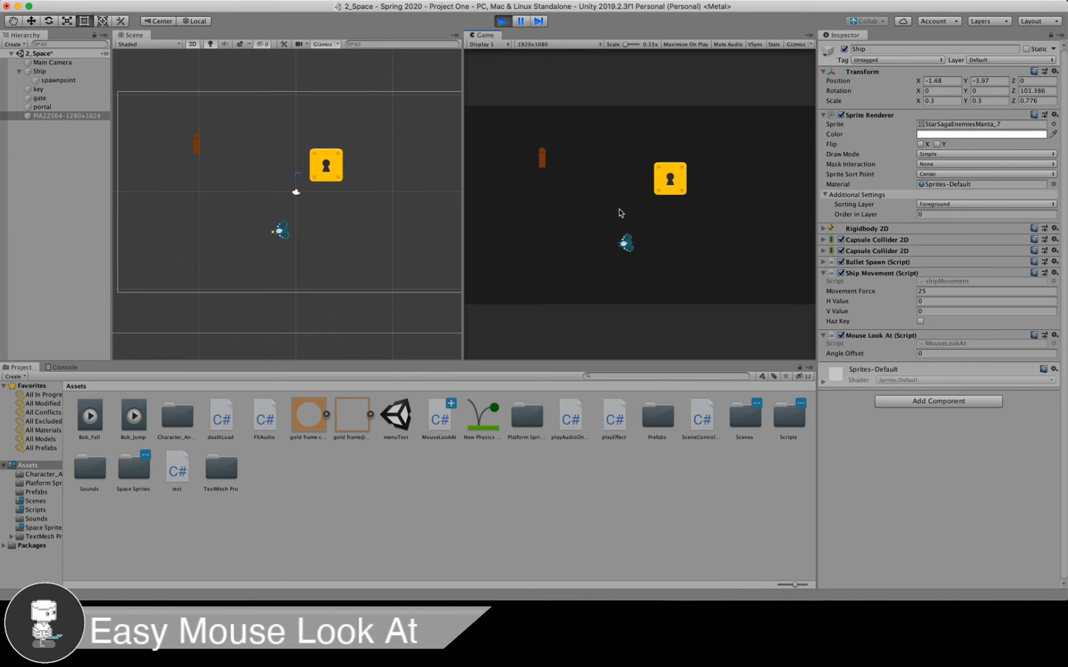
pyautogui.moveTo(569, 222)
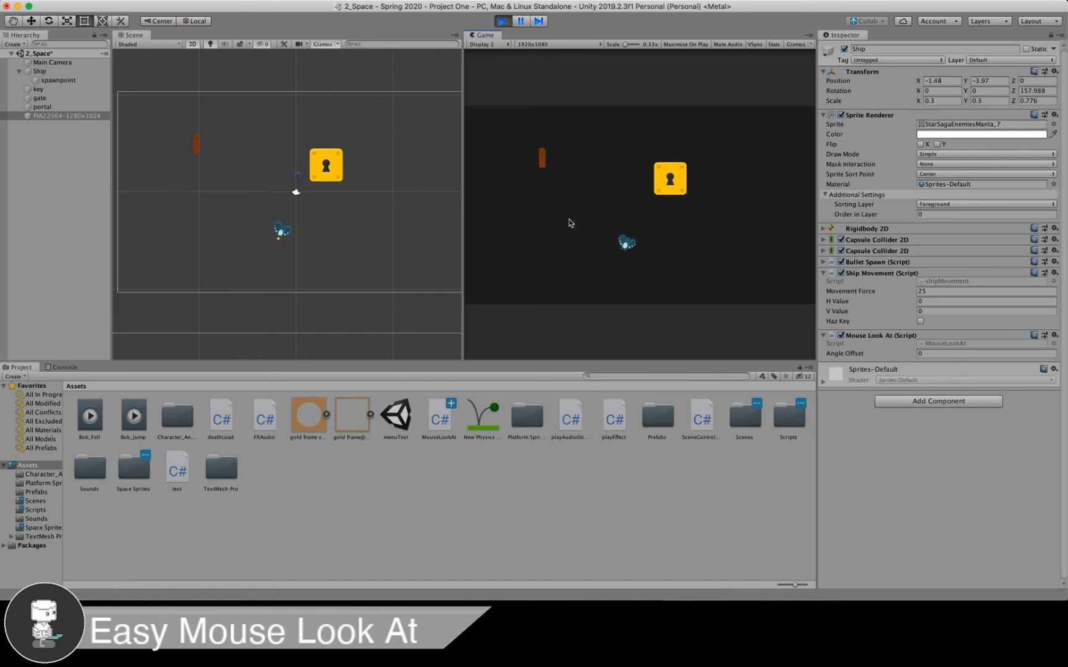
pyautogui.moveTo(719, 218)
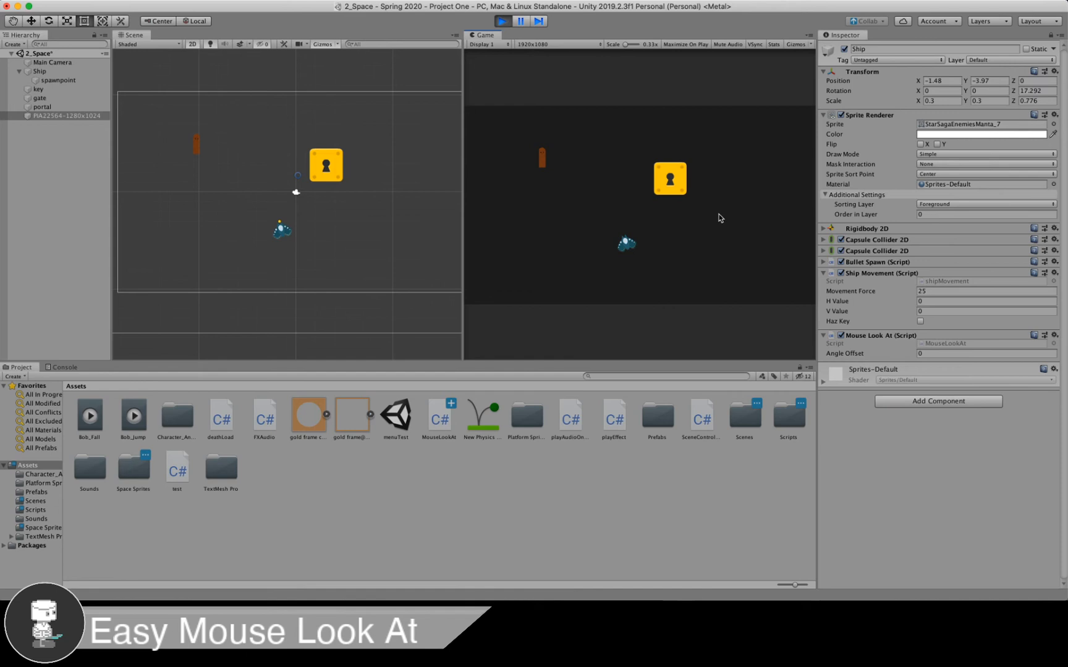
pyautogui.click(983, 354)
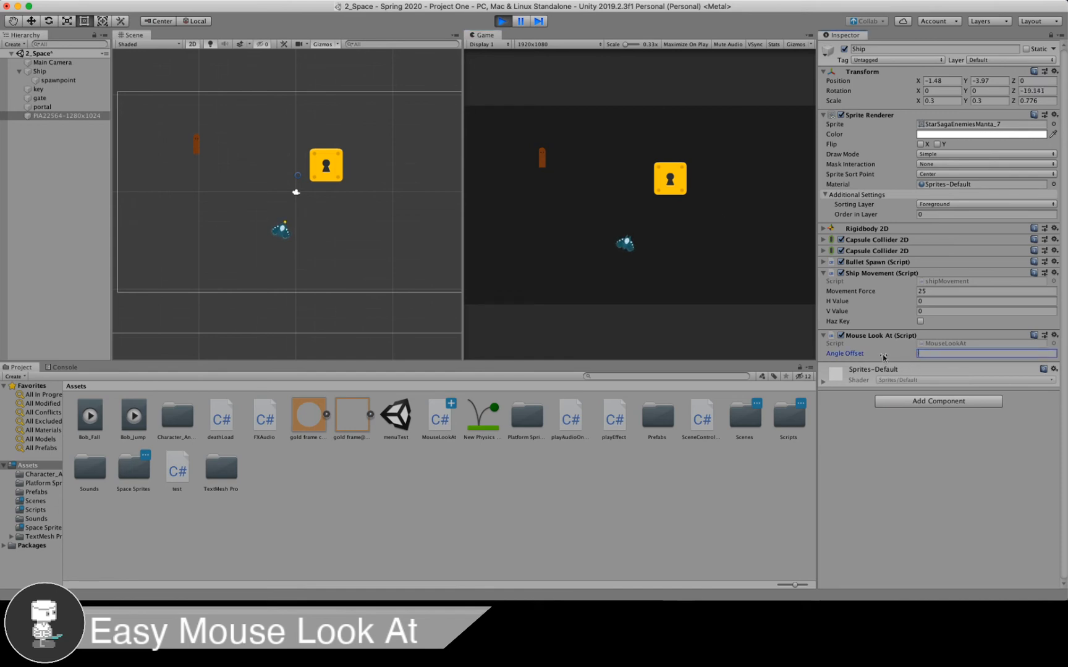
pyautogui.write('-90 (degrees')
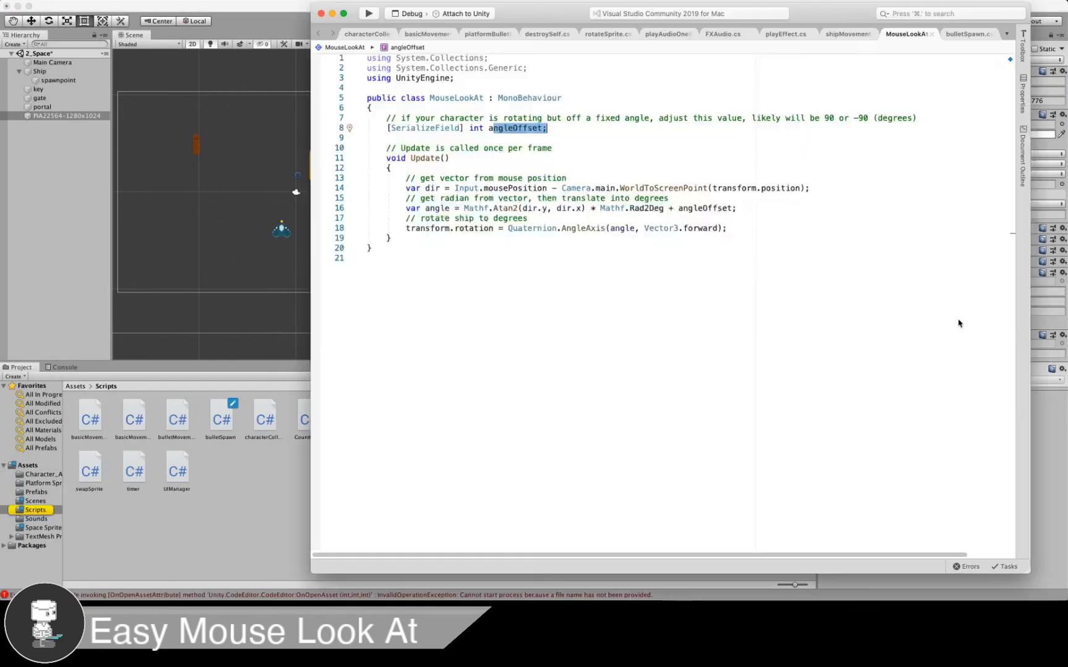
# In shipMovement's FixedUpdate, replace the old force line with rb.AddForce(transform.up).
pyautogui.click(846, 33)
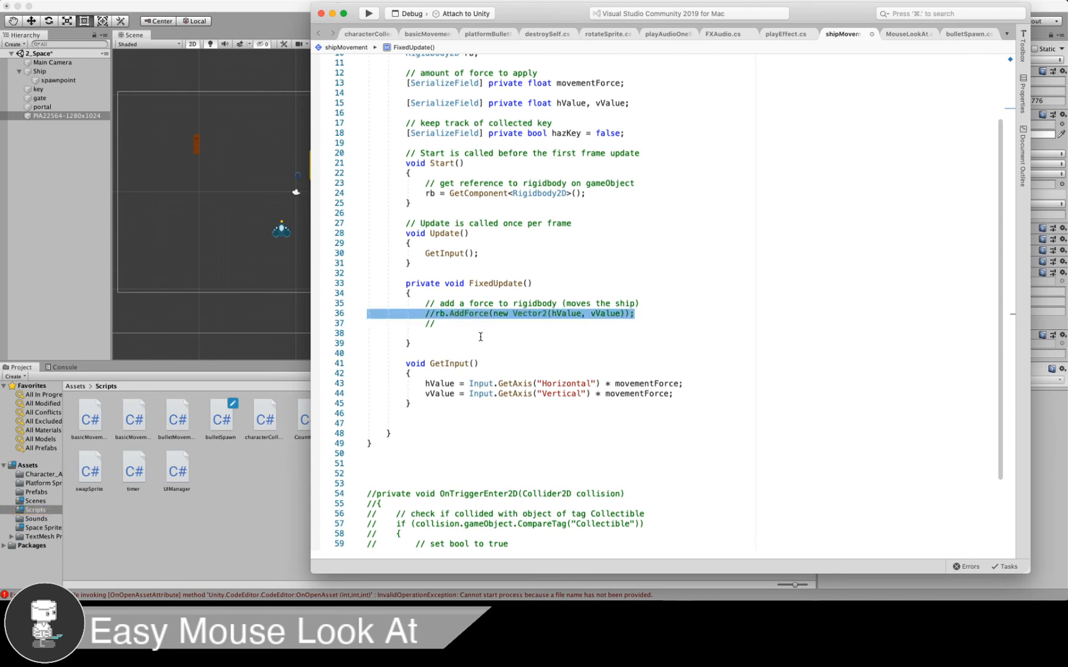
pyautogui.write('rv')
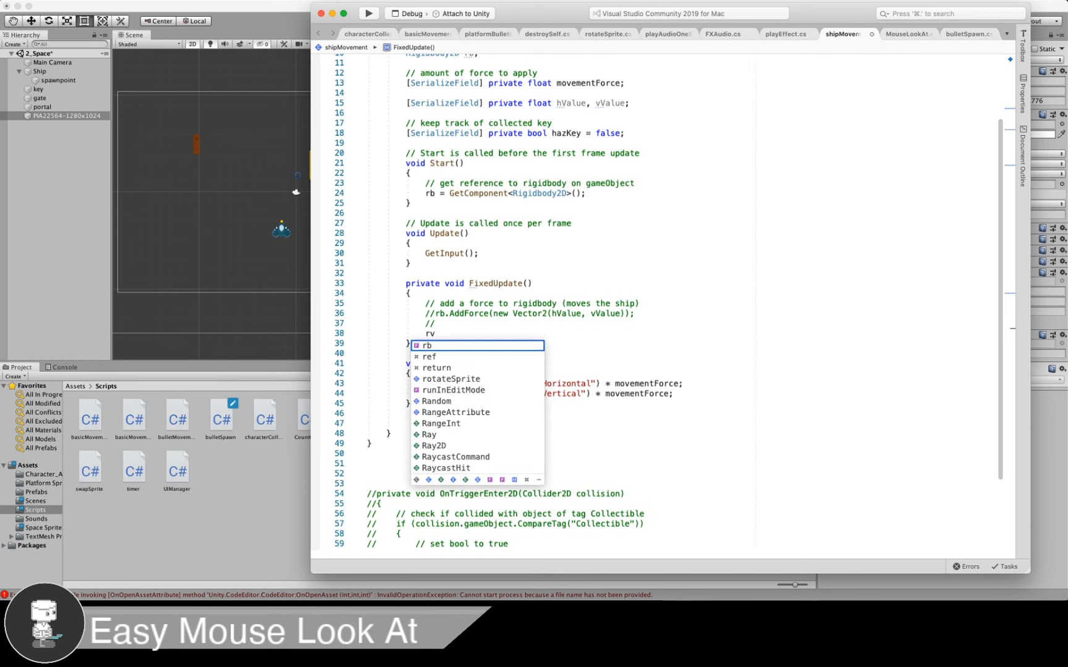
pyautogui.write('.')
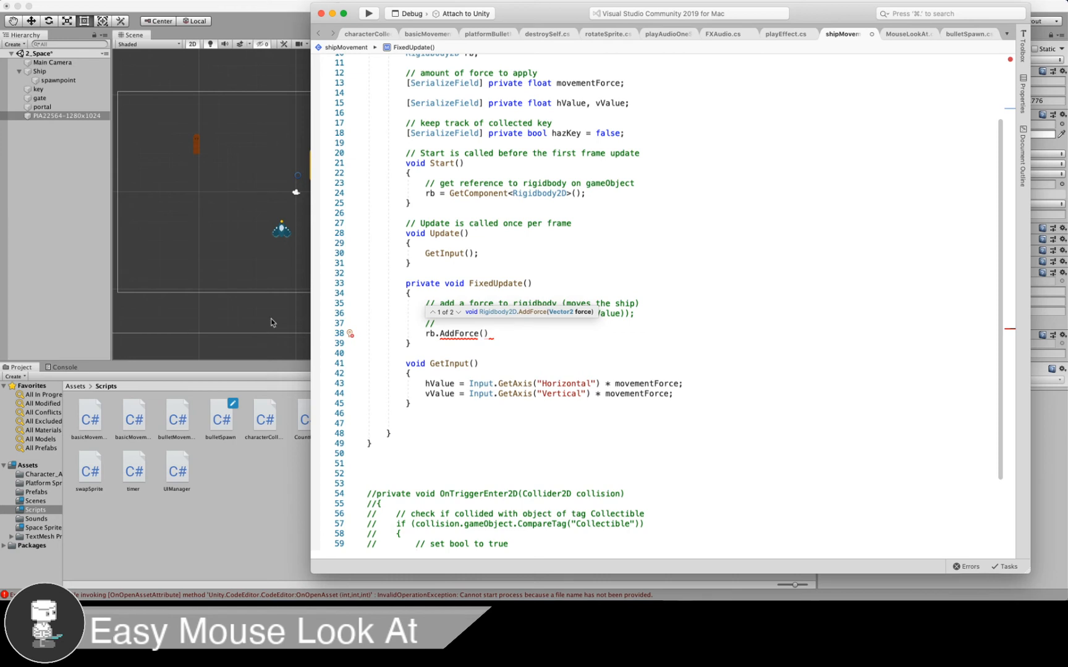
pyautogui.write('transform')
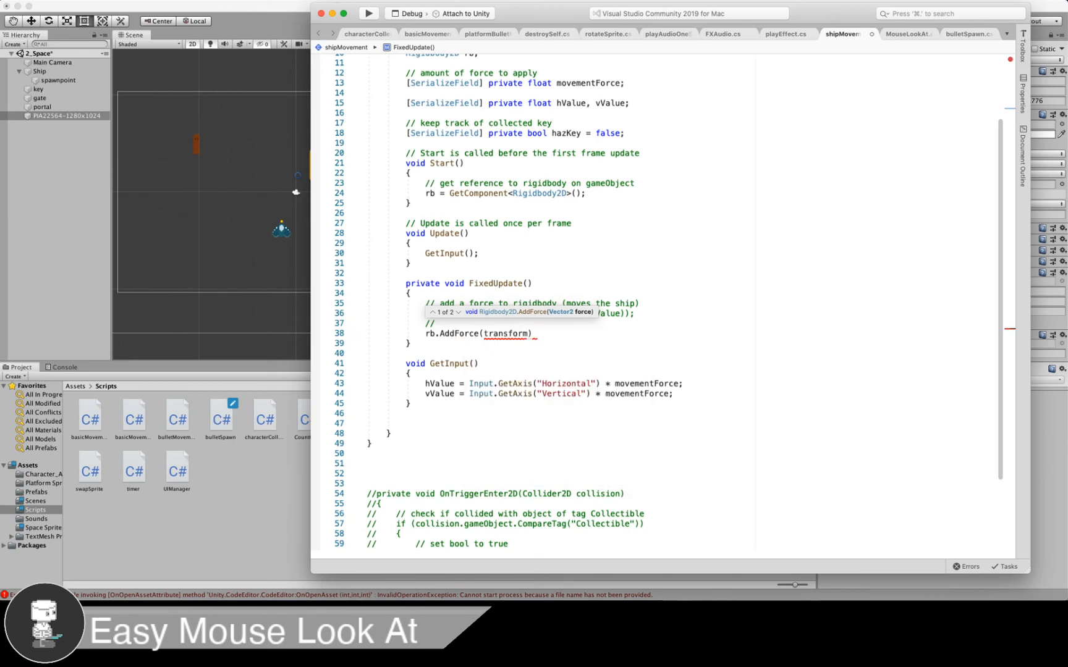
pyautogui.write('.up')
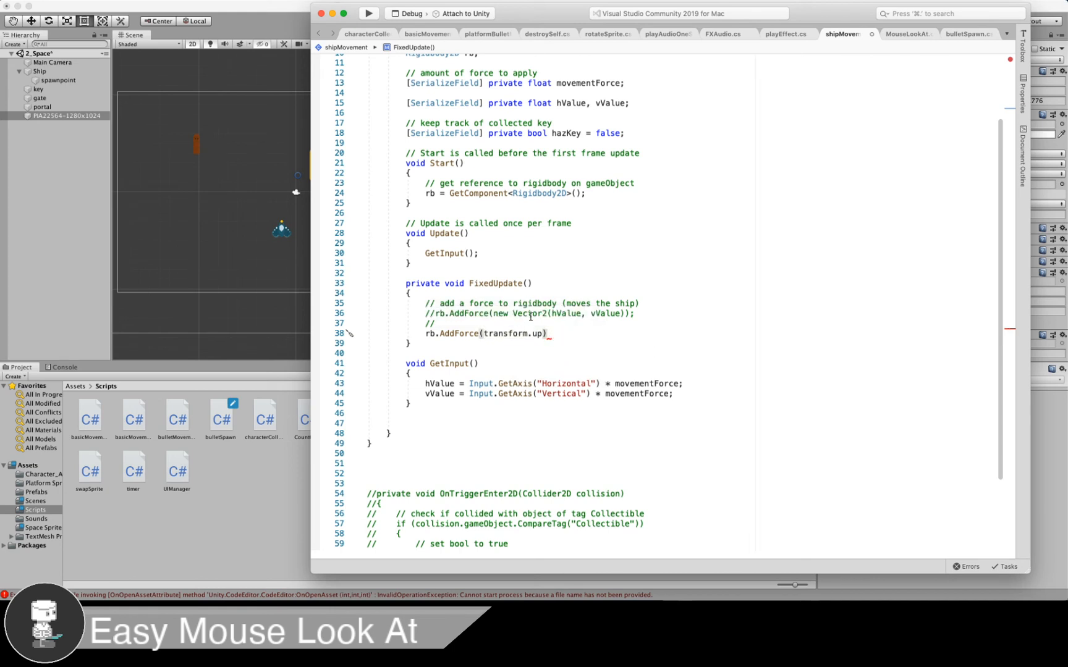
pyautogui.moveTo(271, 208)
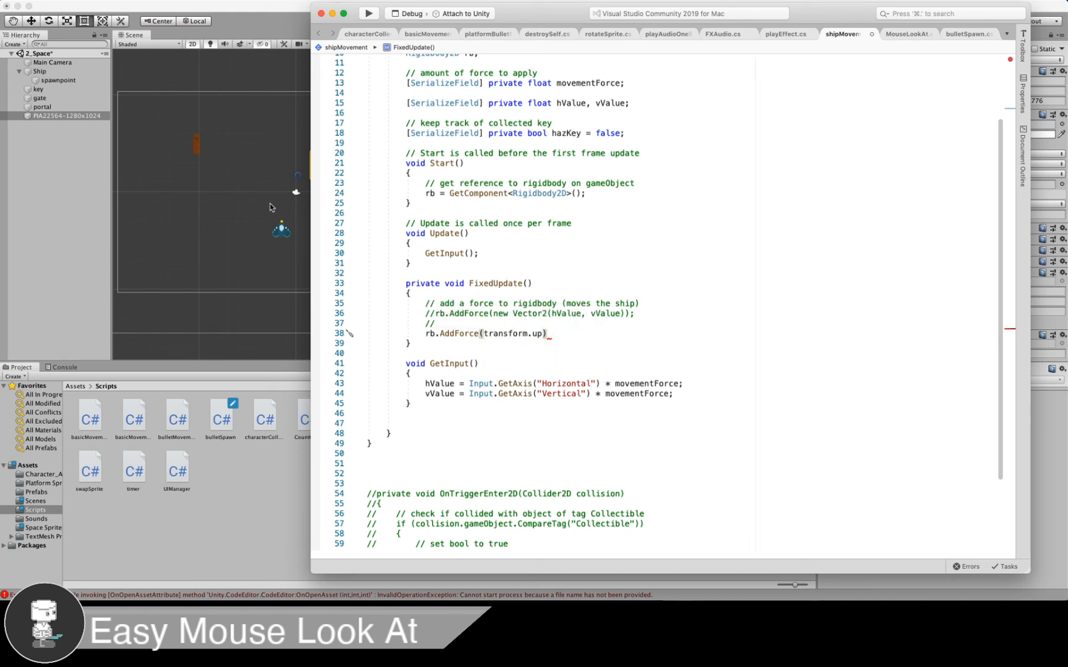
pyautogui.moveTo(278, 208)
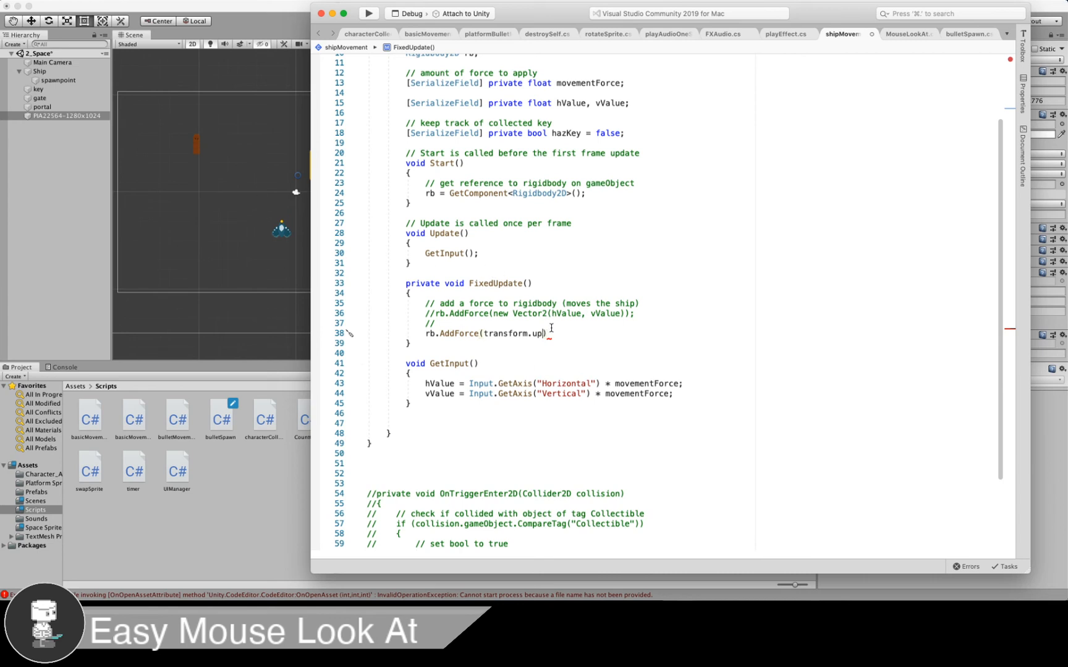
pyautogui.write('*')
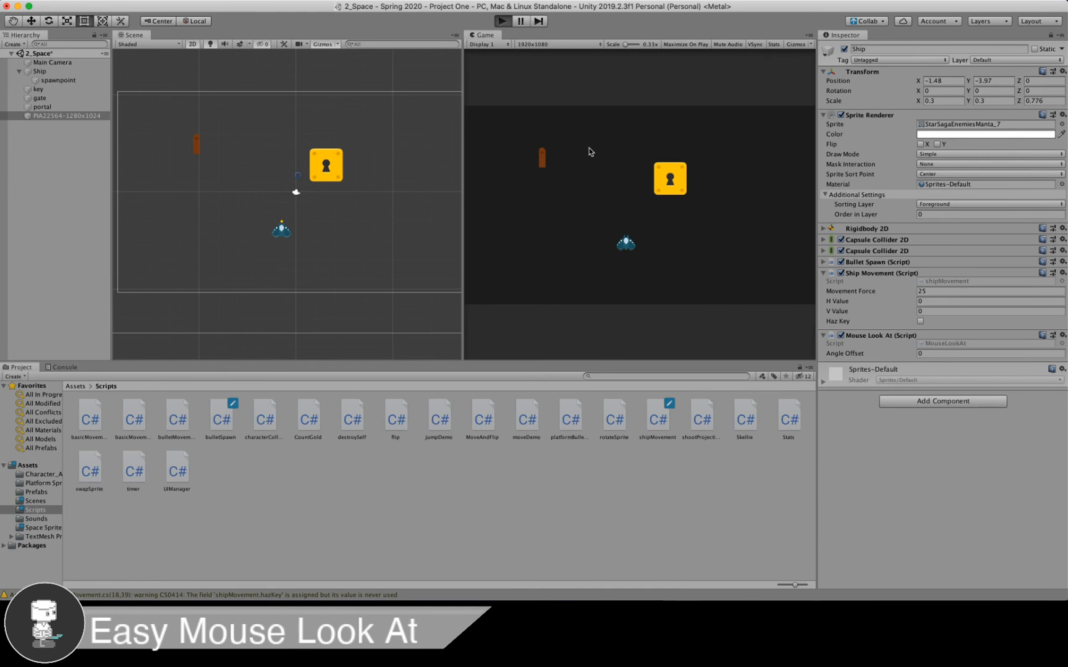
# Test with Angle Offset -90 in Play mode, then set it to -90 again after stopping so it persists.
pyautogui.click(502, 21)
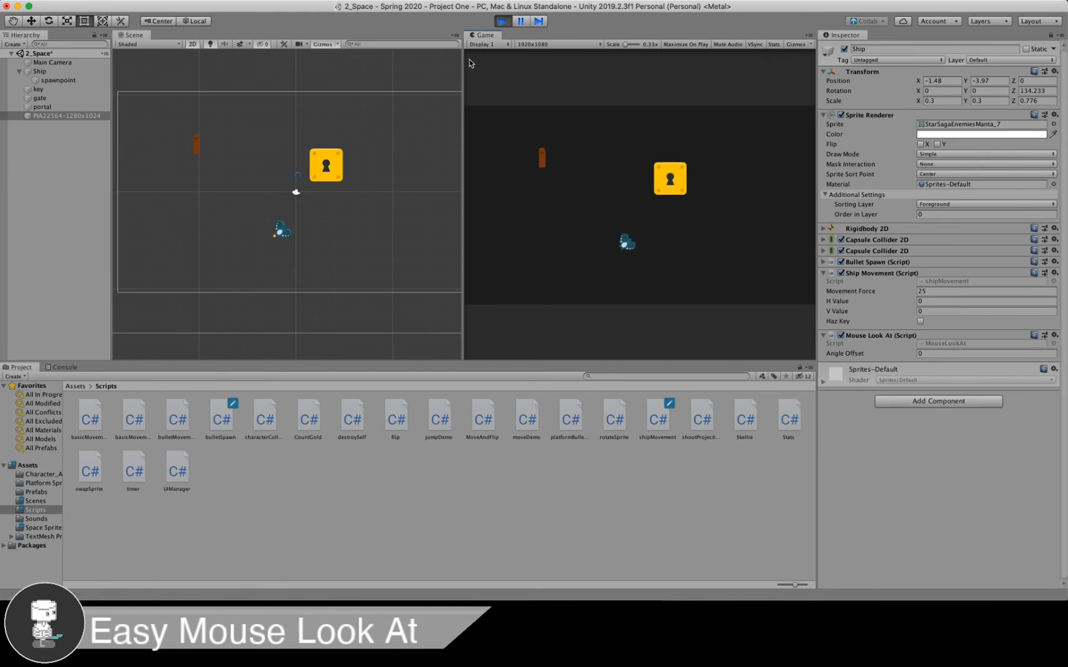
pyautogui.click(983, 354)
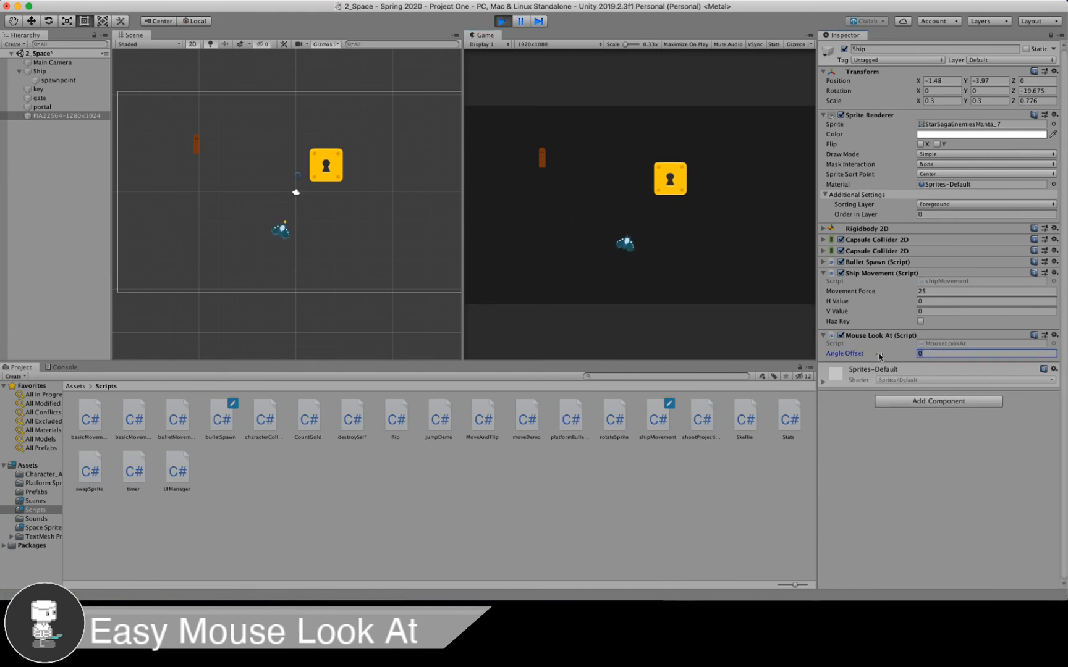
pyautogui.write('-90')
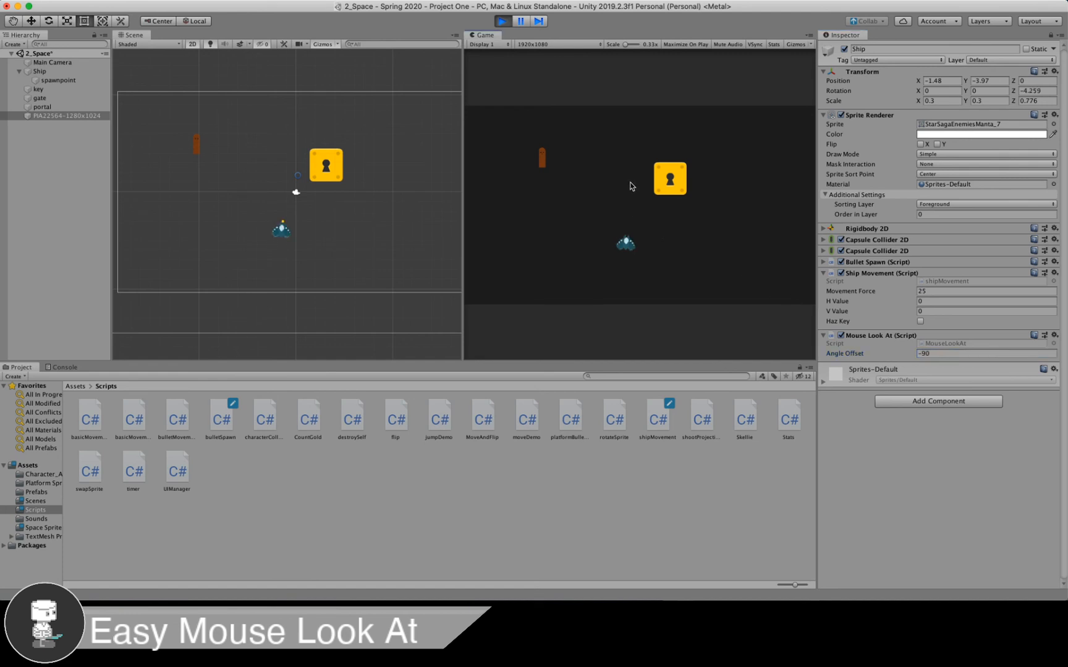
pyautogui.moveTo(746, 158)
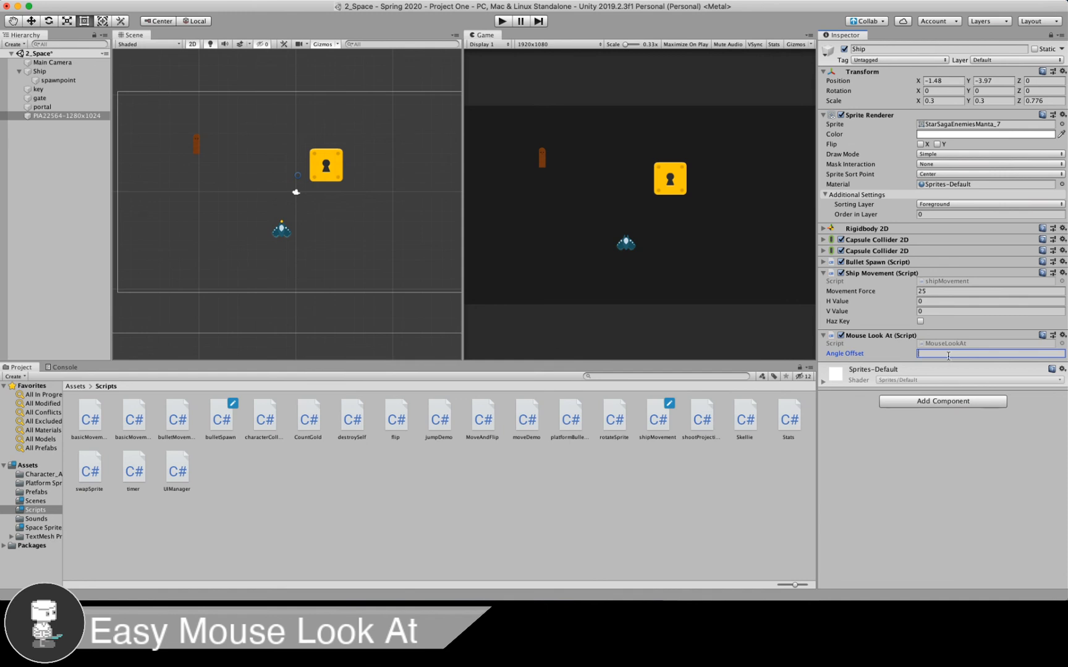
pyautogui.write('-90')
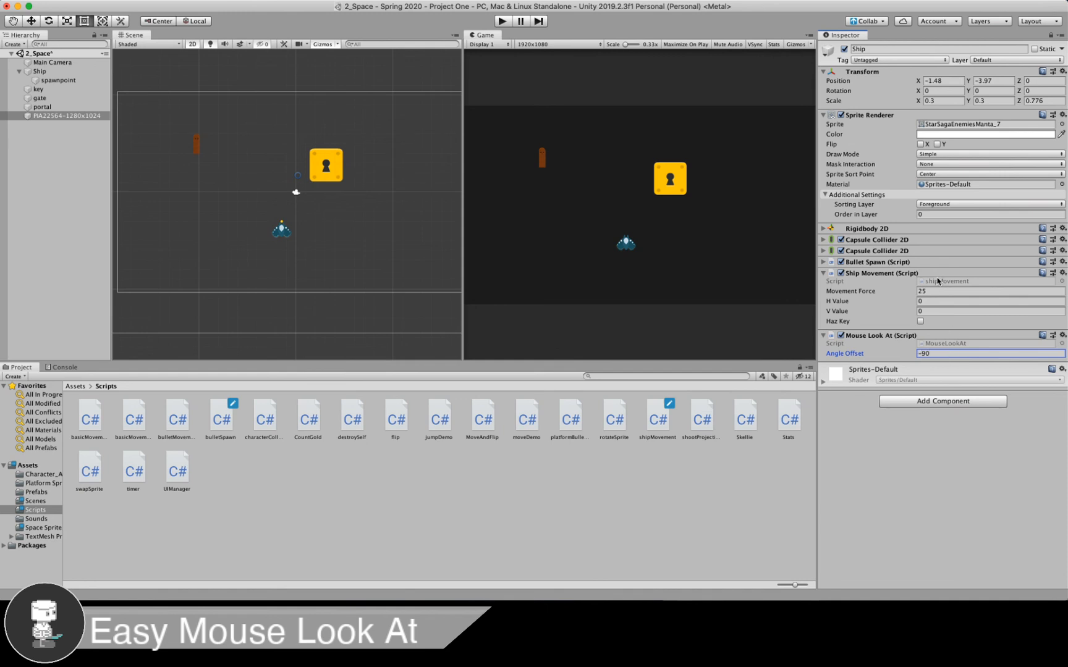
pyautogui.moveTo(785, 218)
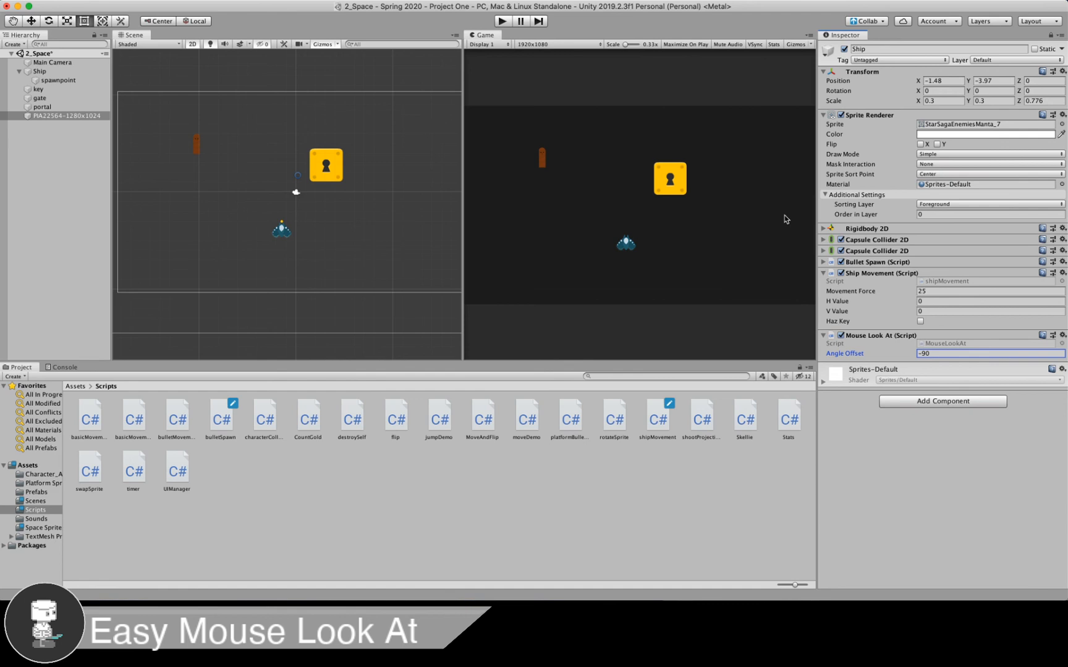